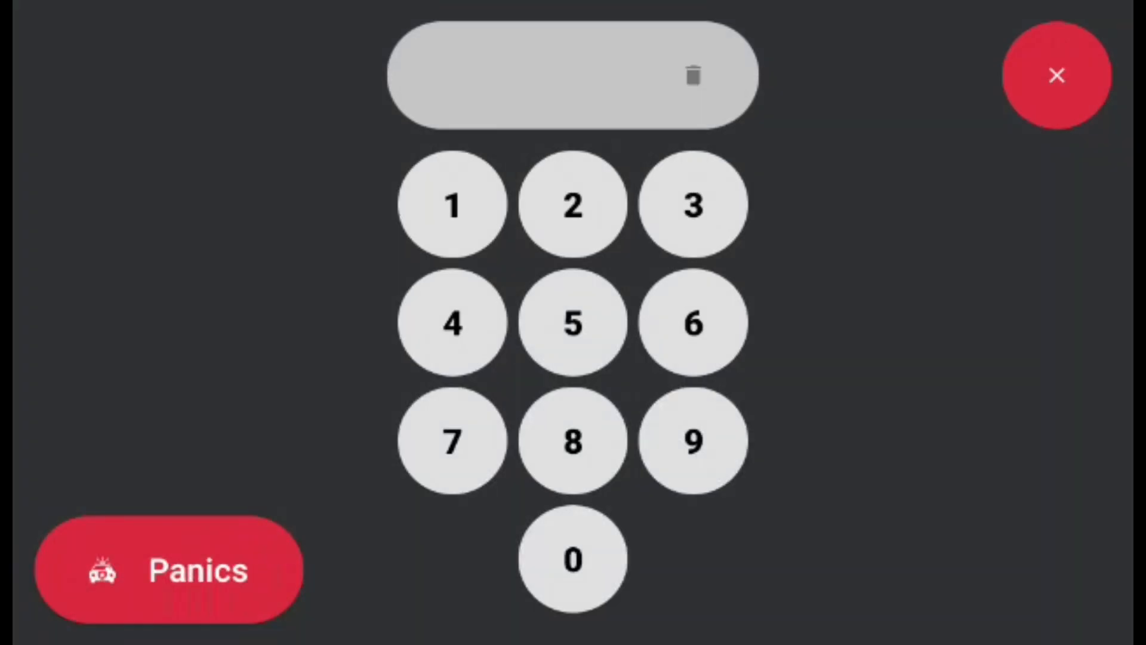
Step: Submit the user code so the touchpad shows the dashboard, disarmed and Ready to Arm
left_click(1057, 75)
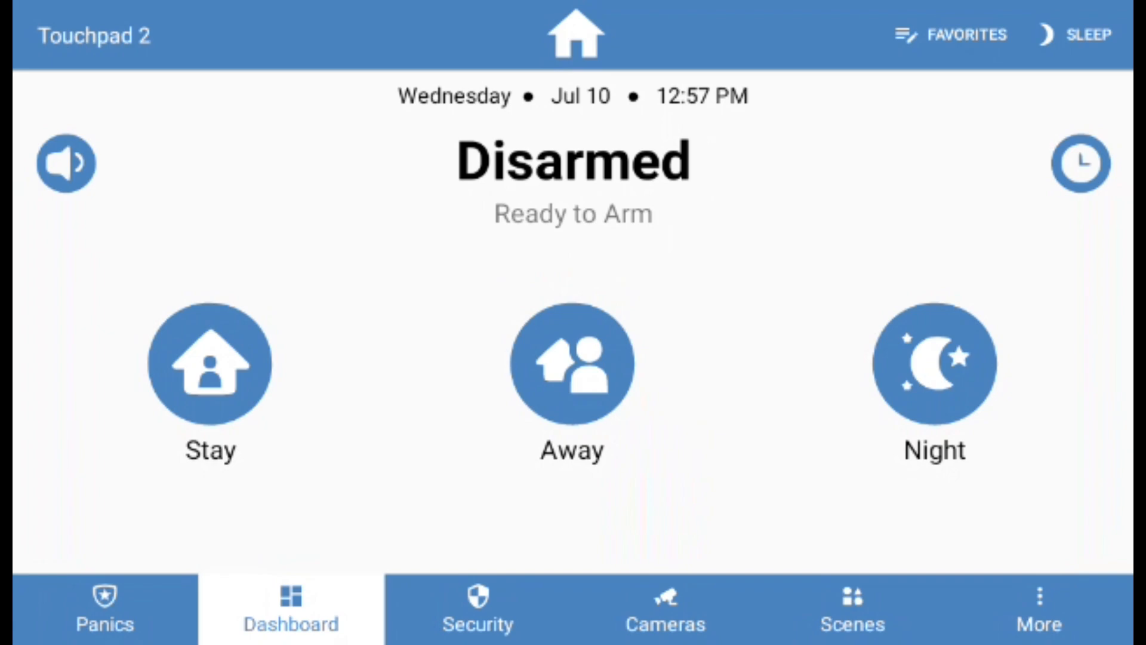
Step: Remove the door sensor in the mobile app and enter TX ID 058266 for a new zone
left_click(478, 609)
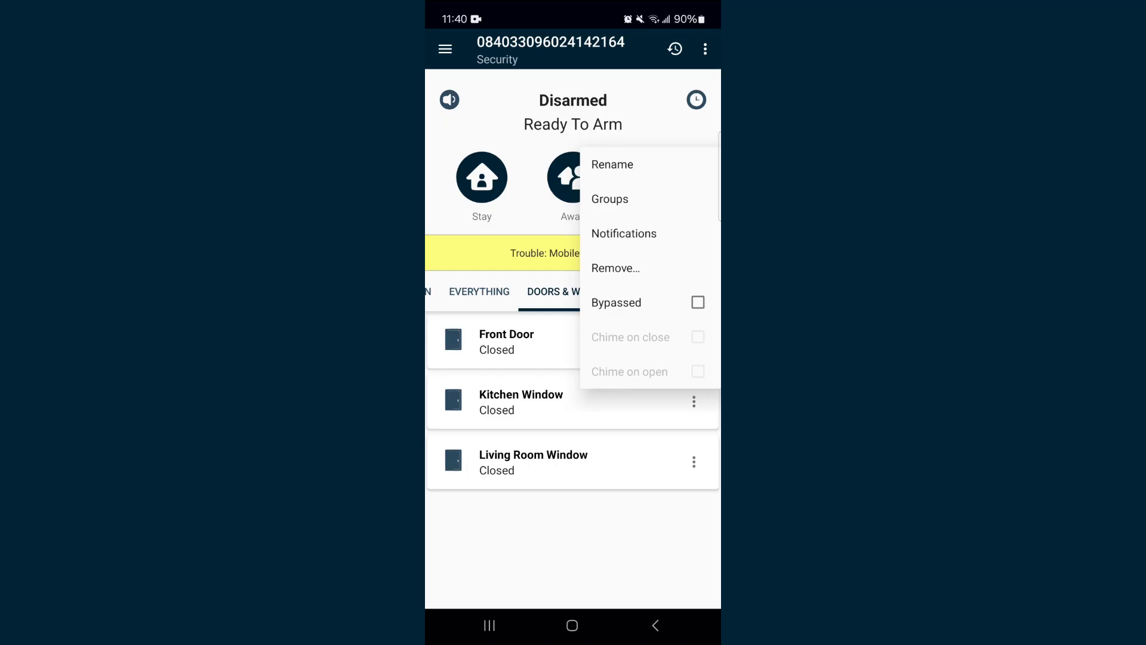
left_click(615, 268)
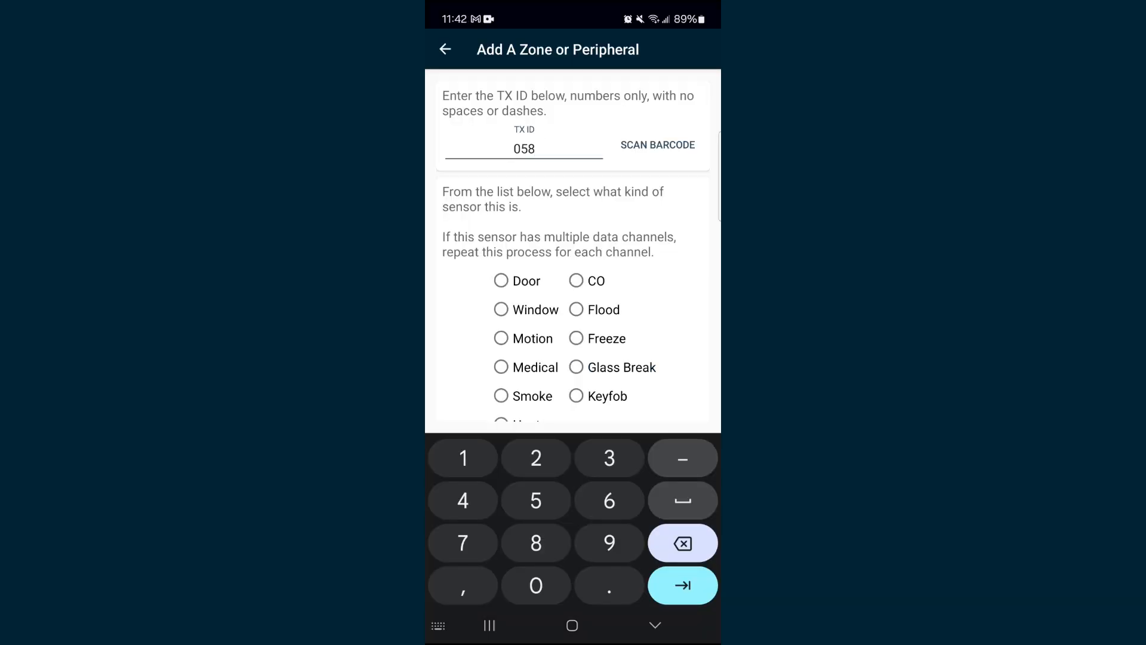
type("266")
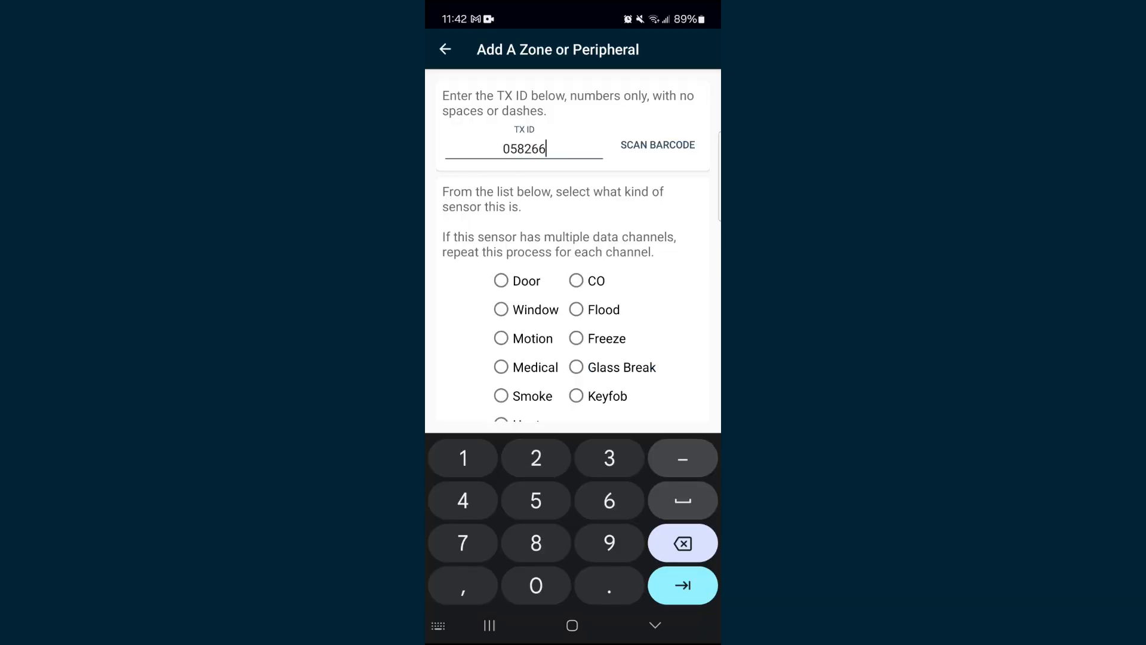